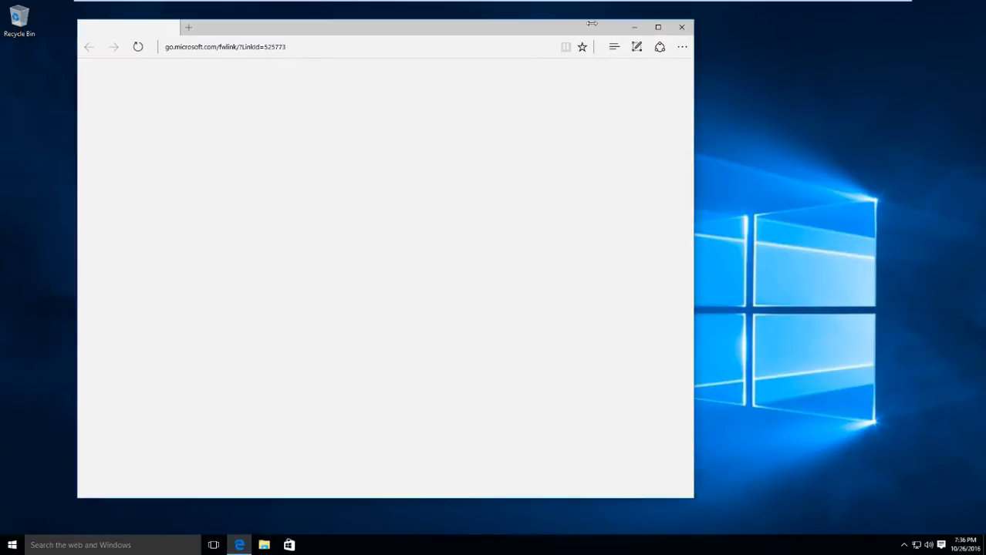
mouse_move(779, 52)
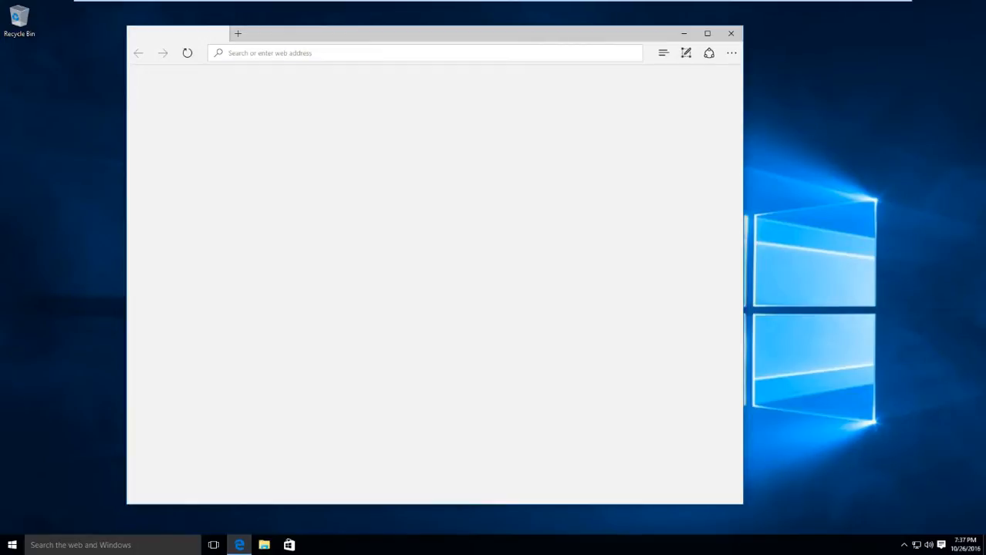
- Replace the ninite.com address in Edge's address bar with google.com
text(ninite.com)
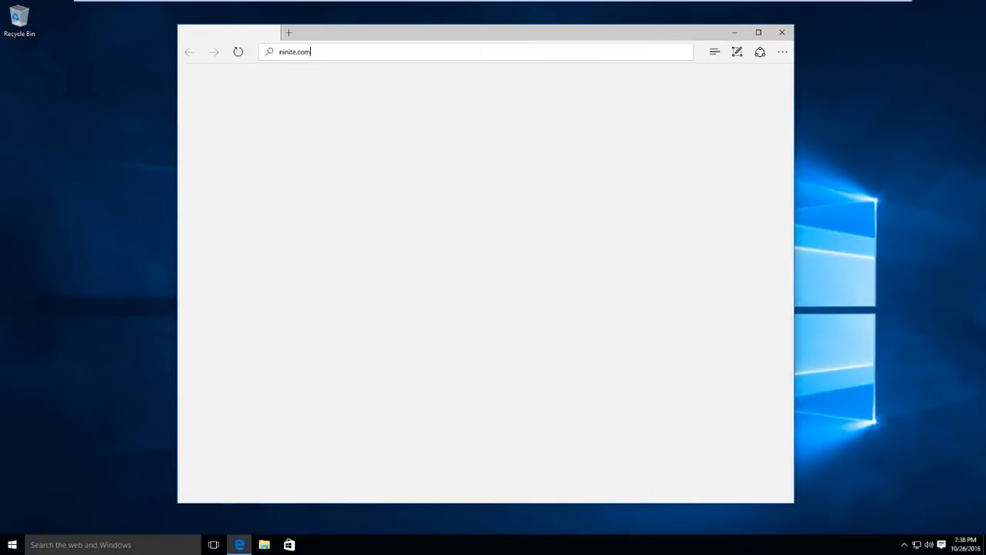
triple_click(301, 52)
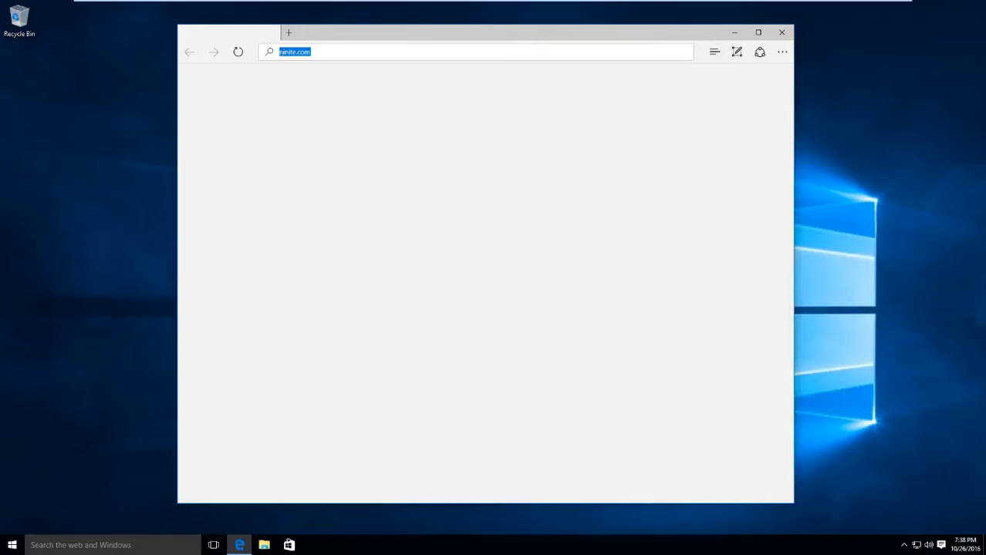
text(google.c)
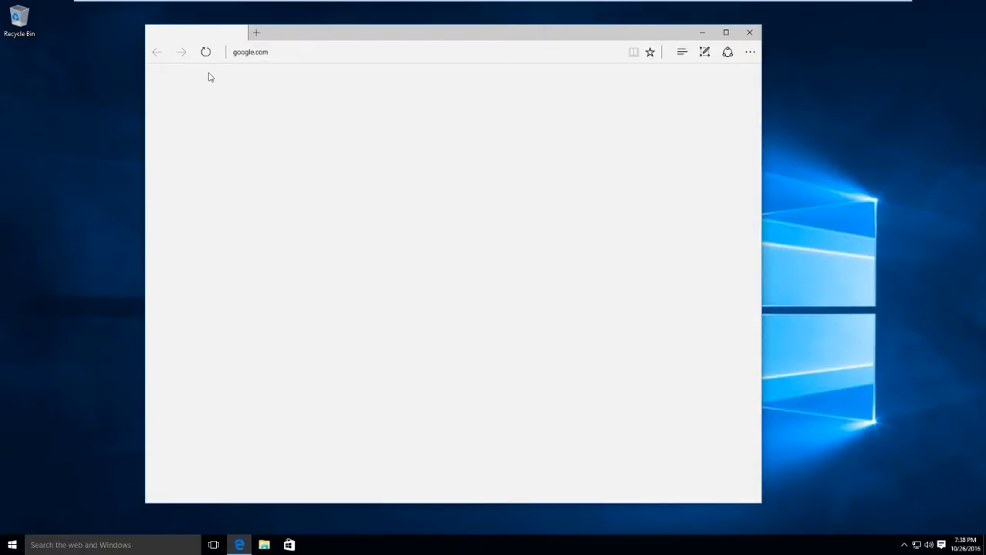
mouse_move(354, 244)
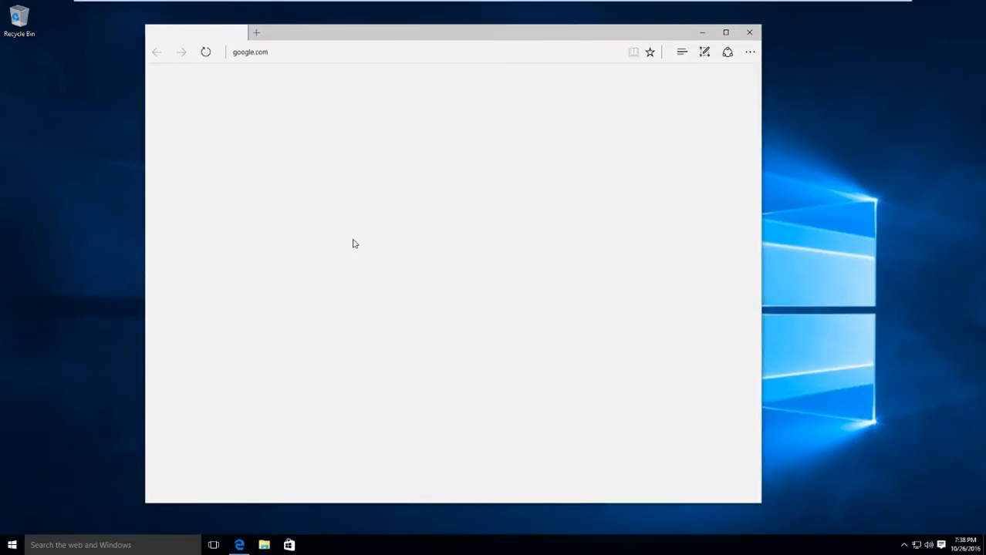
click(9, 545)
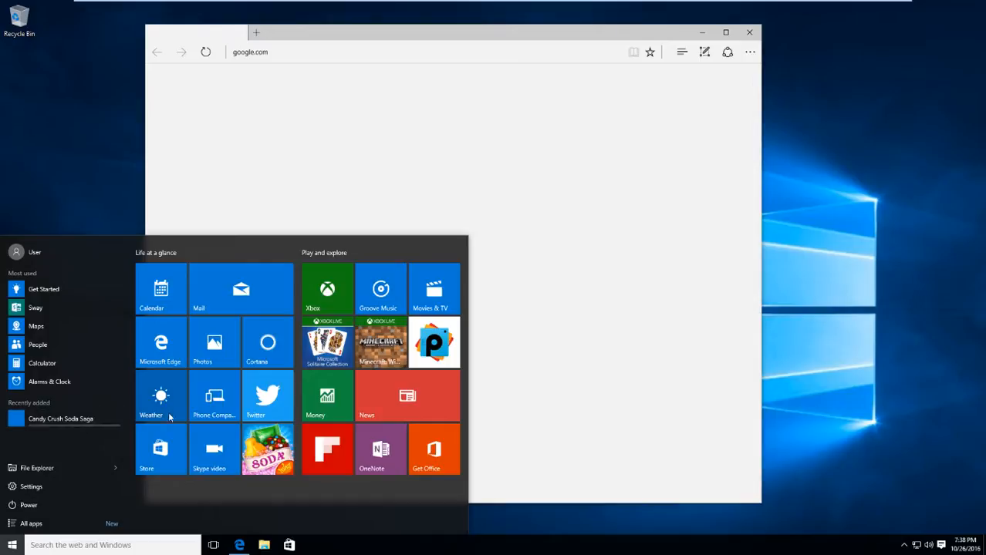
mouse_move(277, 241)
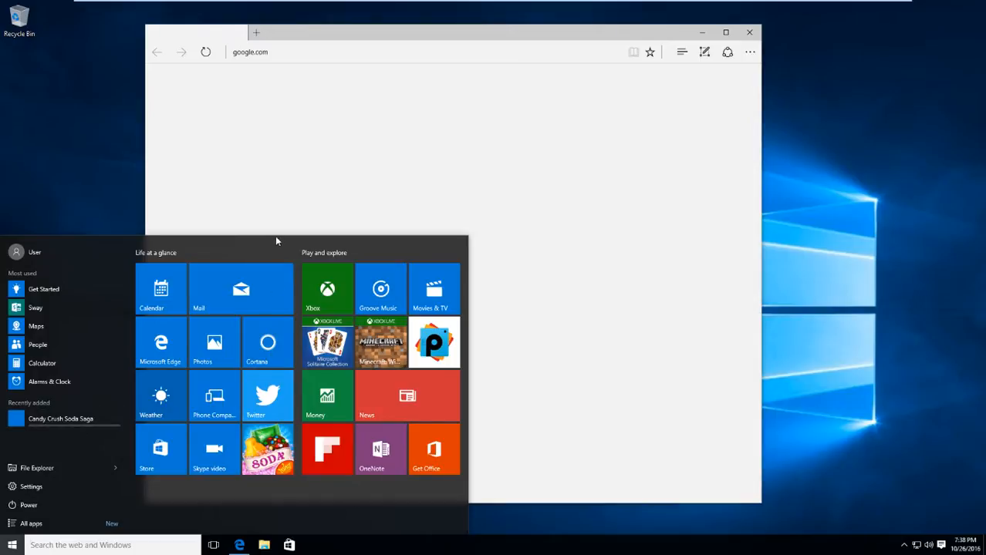
mouse_move(357, 157)
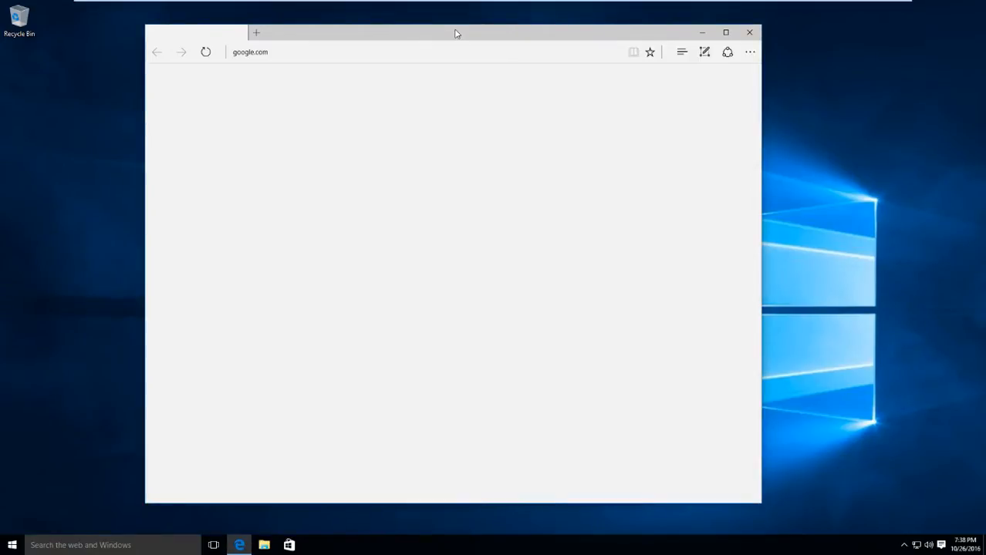
mouse_move(378, 252)
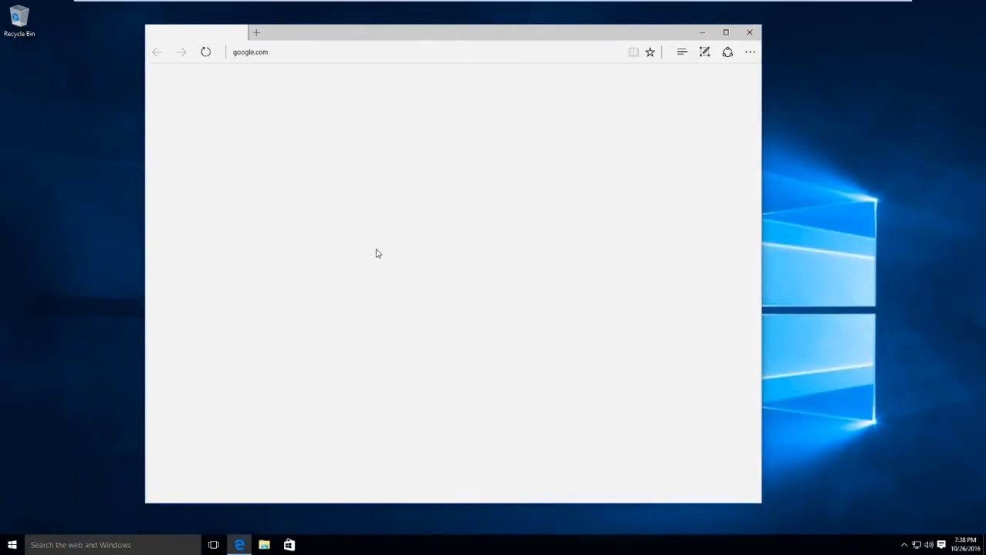
mouse_move(303, 344)
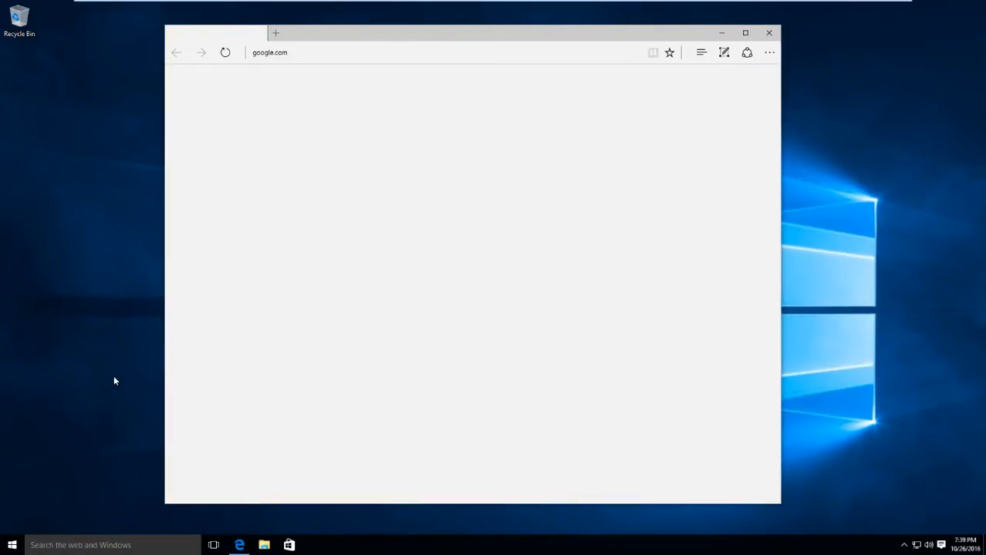
- Search Windows for 'internet explorer' and launch Internet Explorer
click(10, 544)
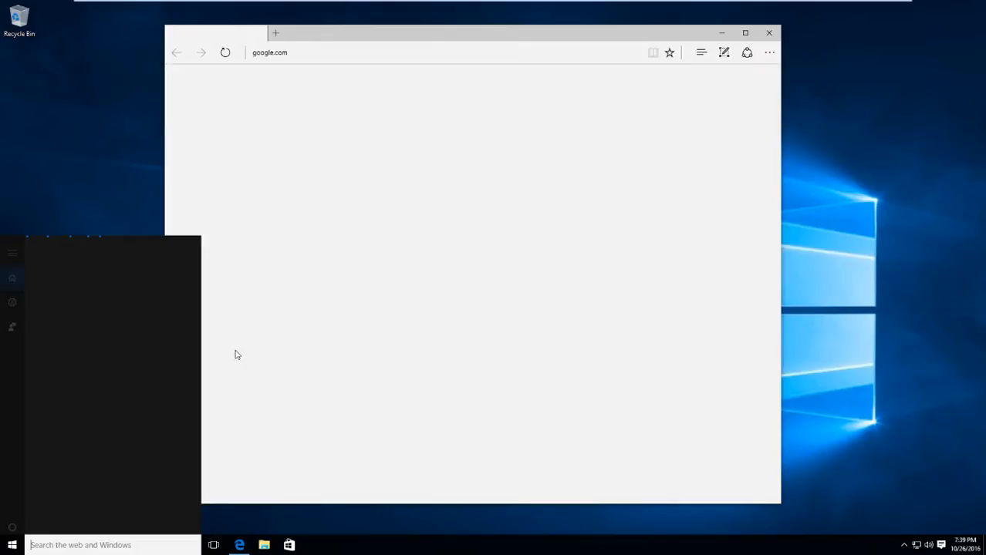
text(internet explorer)
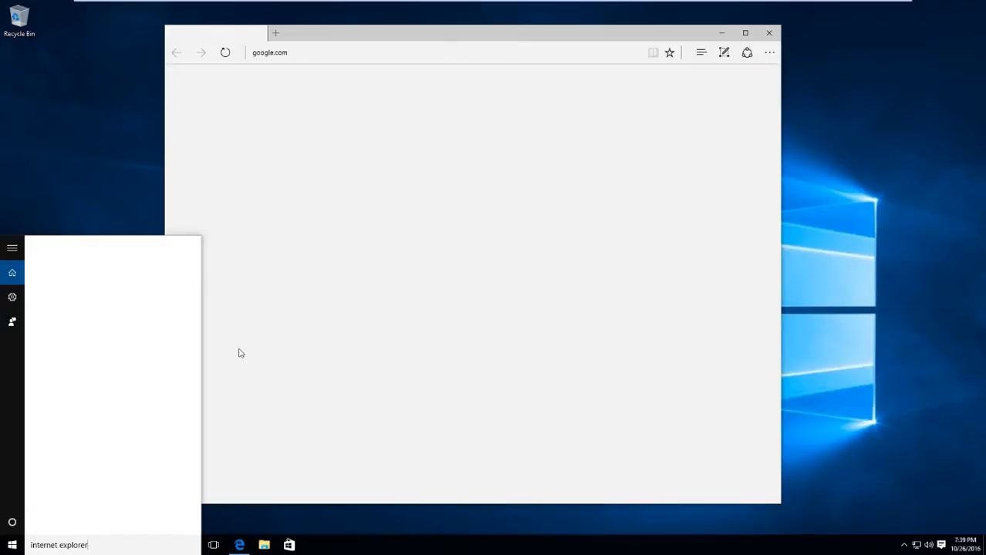
text(internet explorer)
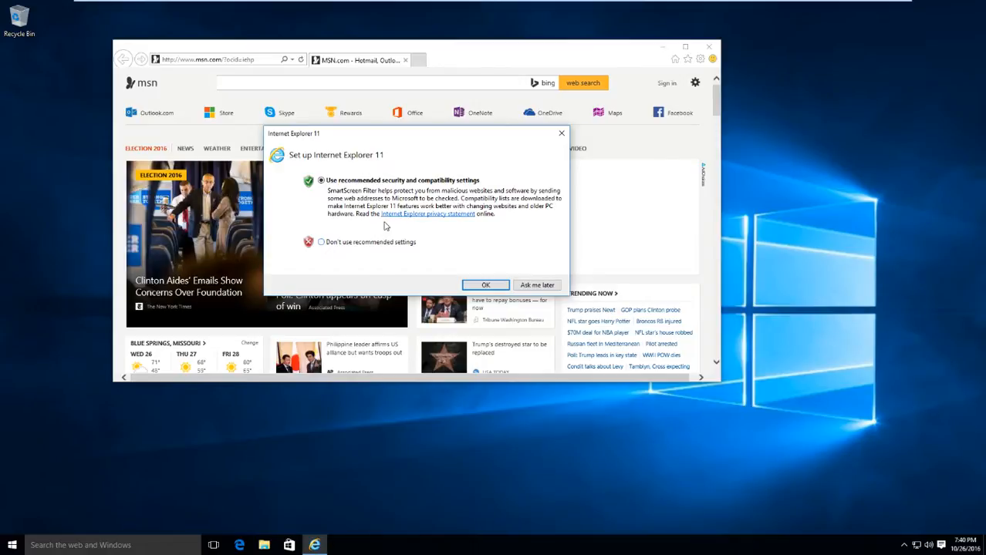
- Accept IE11's recommended settings and go to the Ninite website
click(485, 285)
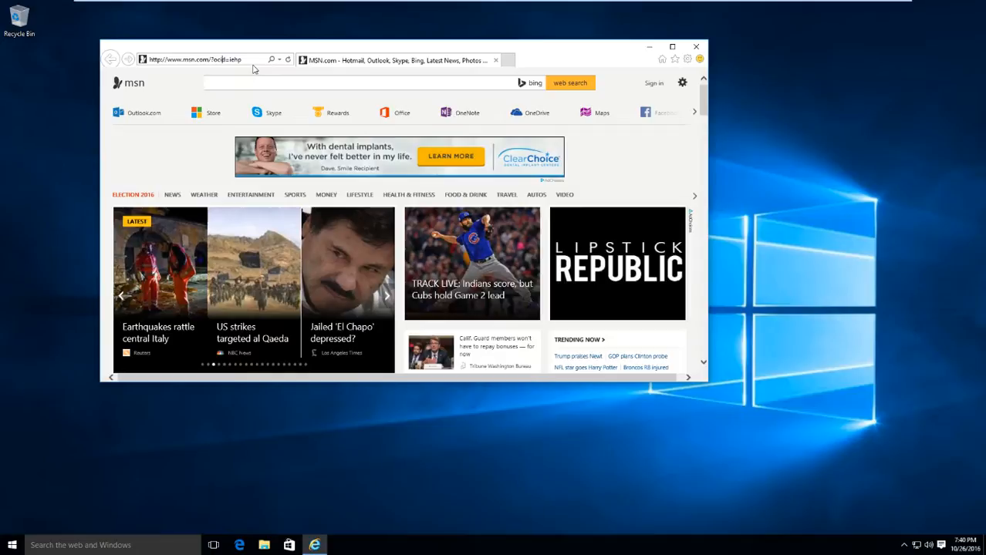
click(193, 58)
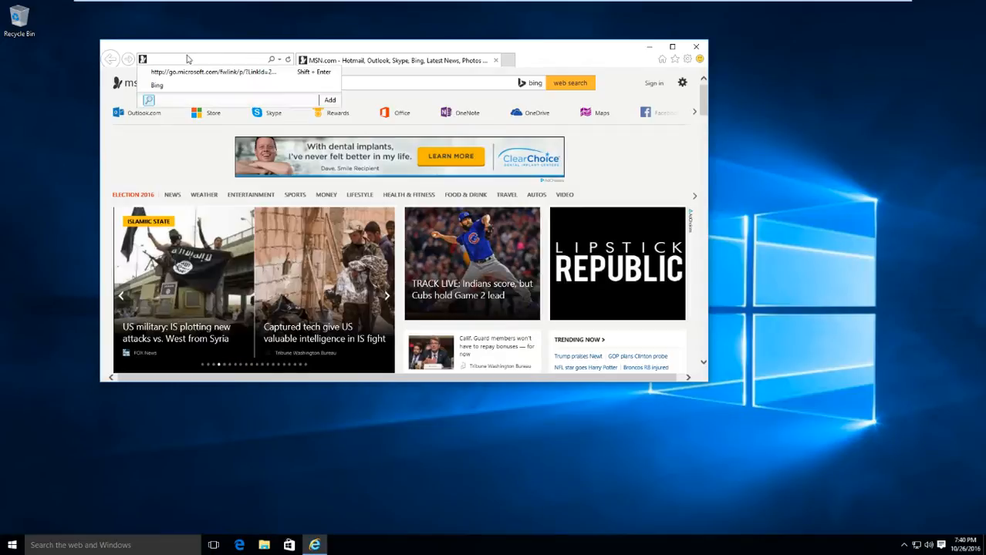
text(ninite.com/)
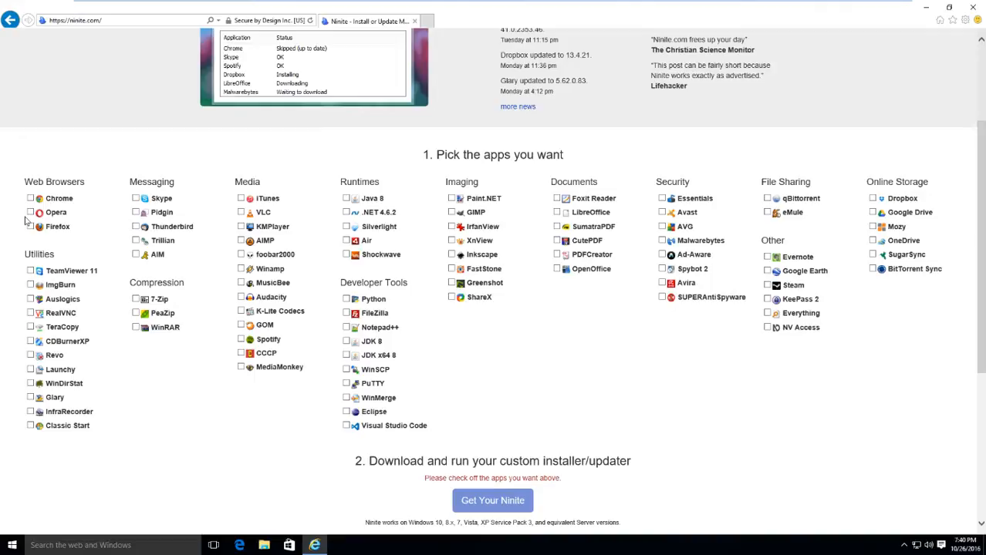
- Select Classic Start in Ninite to get its installer
click(28, 426)
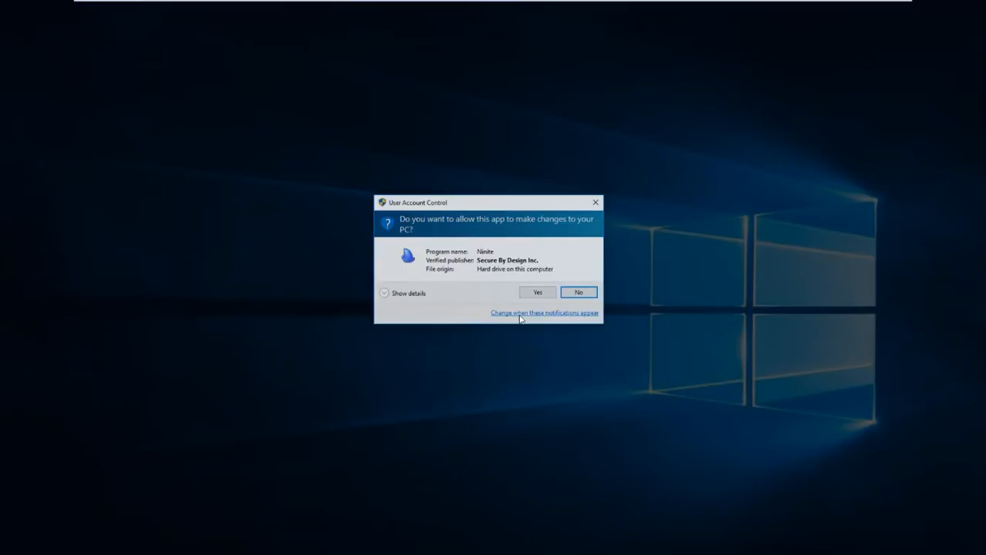
- Allow Ninite to make changes to the PC in User Account Control
click(537, 292)
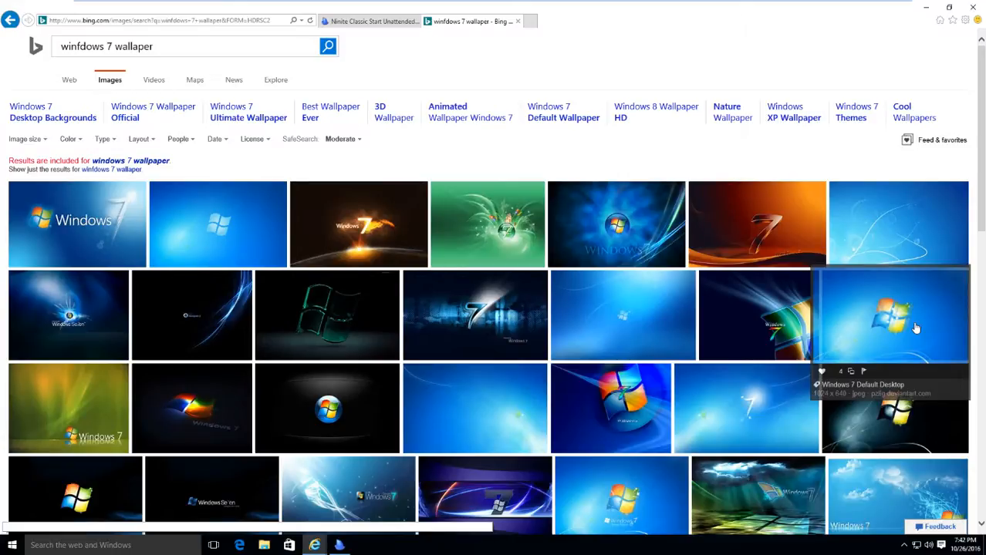
- Browse the Windows 7 Default Wallpaper image results and open one image
scroll(down, 3)
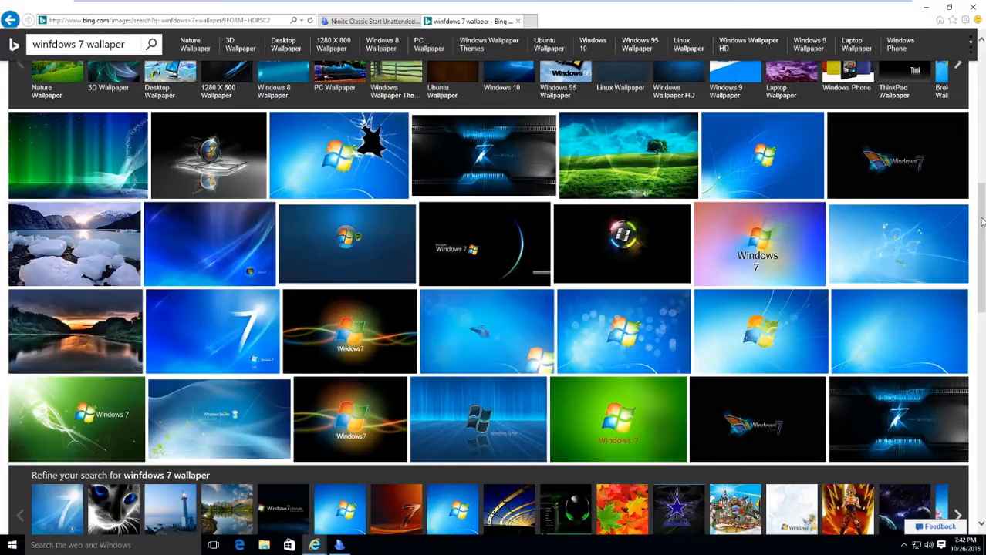
scroll(down, 3)
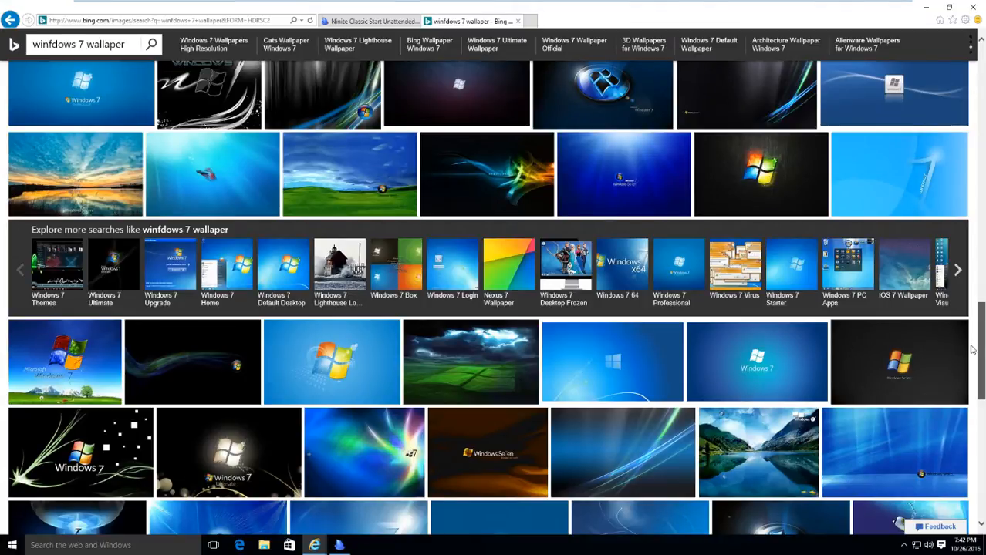
scroll(down, 3)
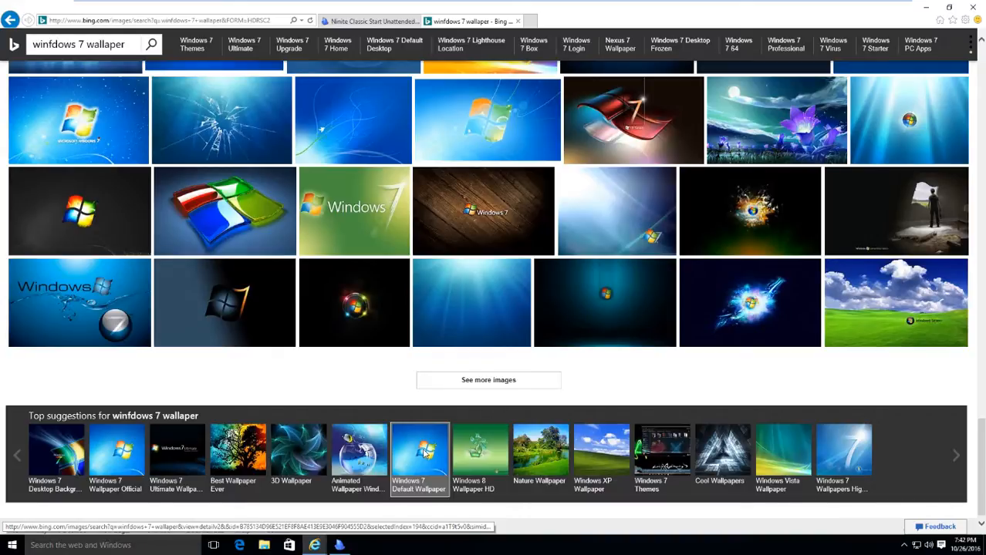
click(419, 451)
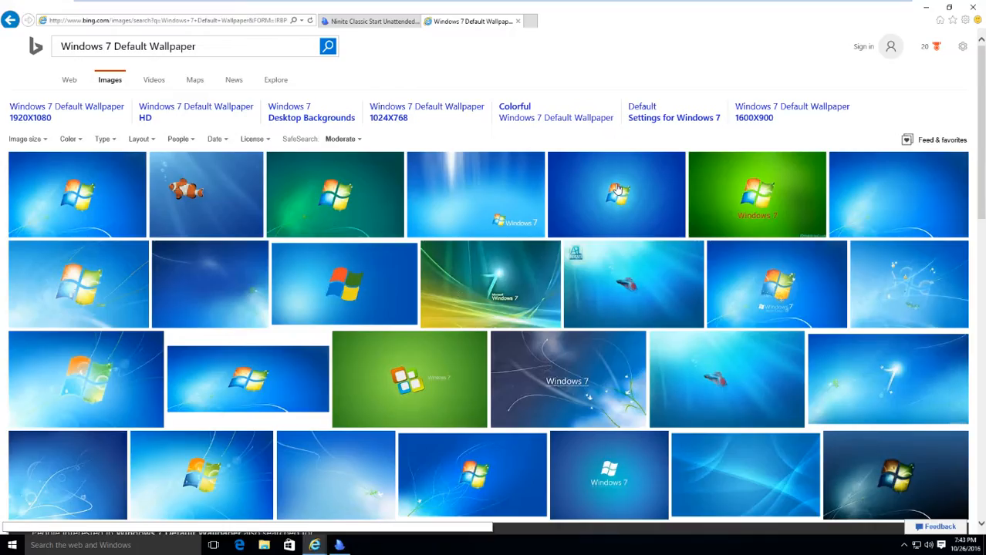
mouse_move(616, 189)
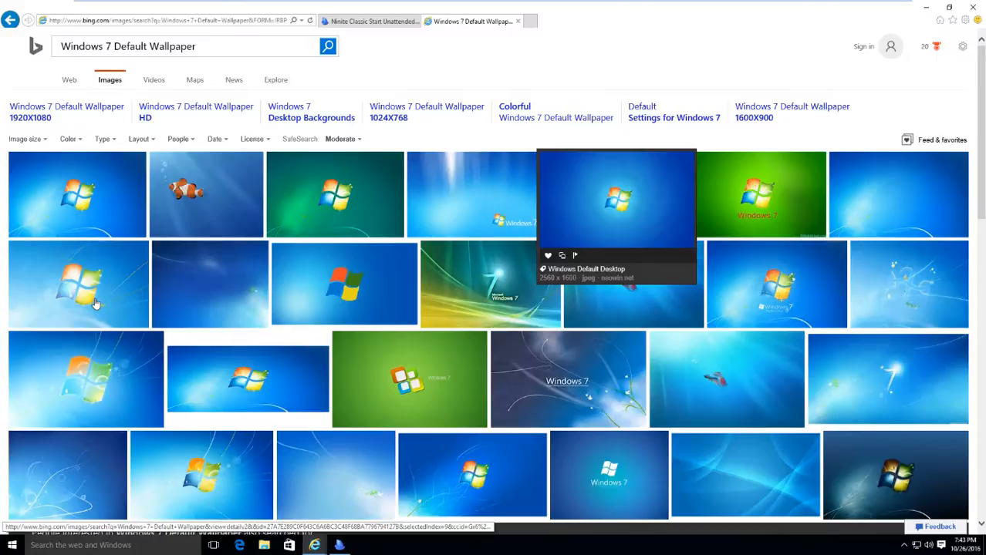
scroll(down, 3)
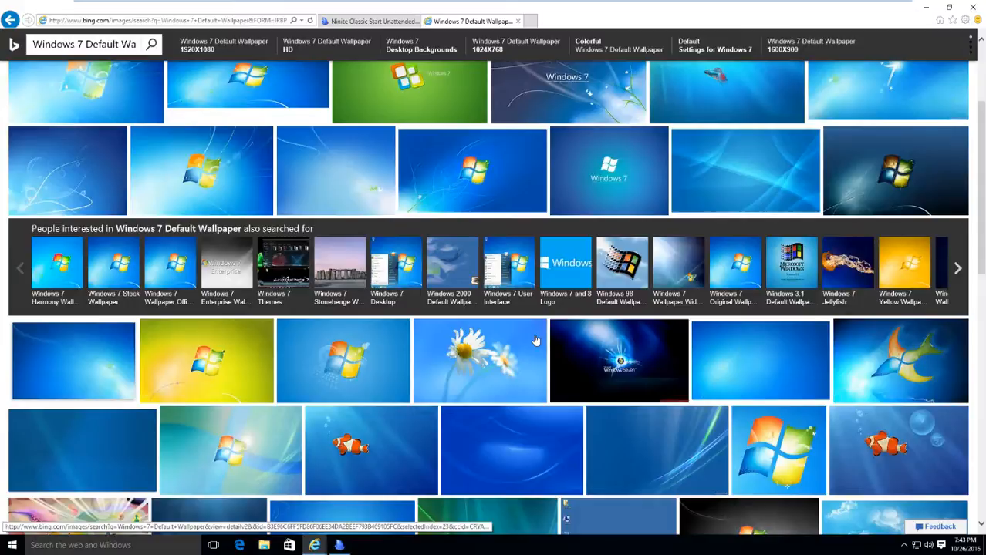
scroll(down, 3)
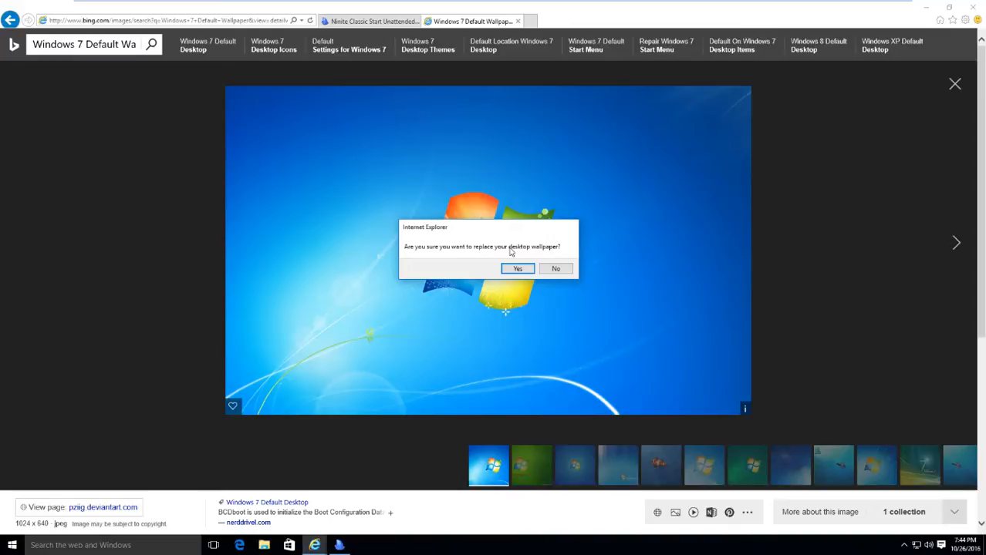
click(516, 269)
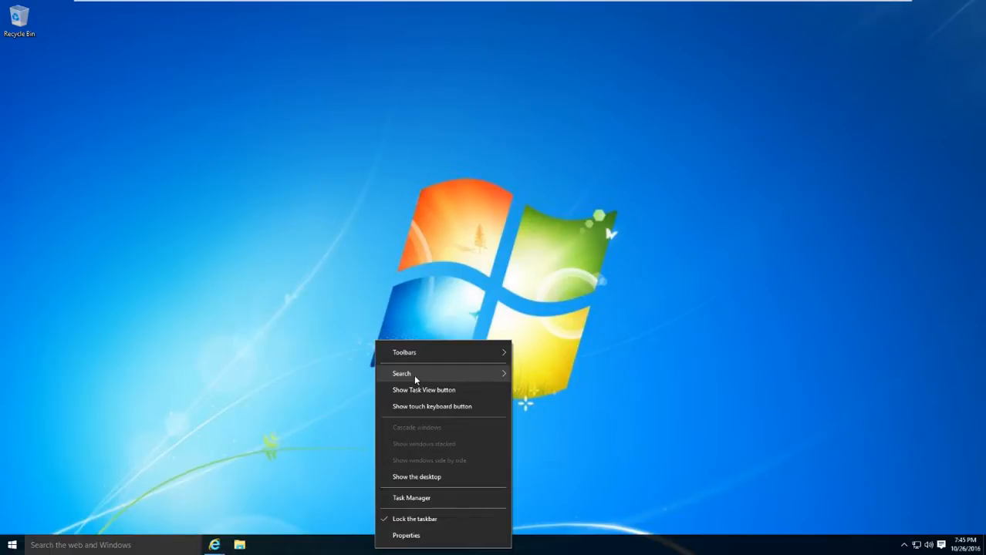
- Bring up the taskbar's Search box display options
click(87, 543)
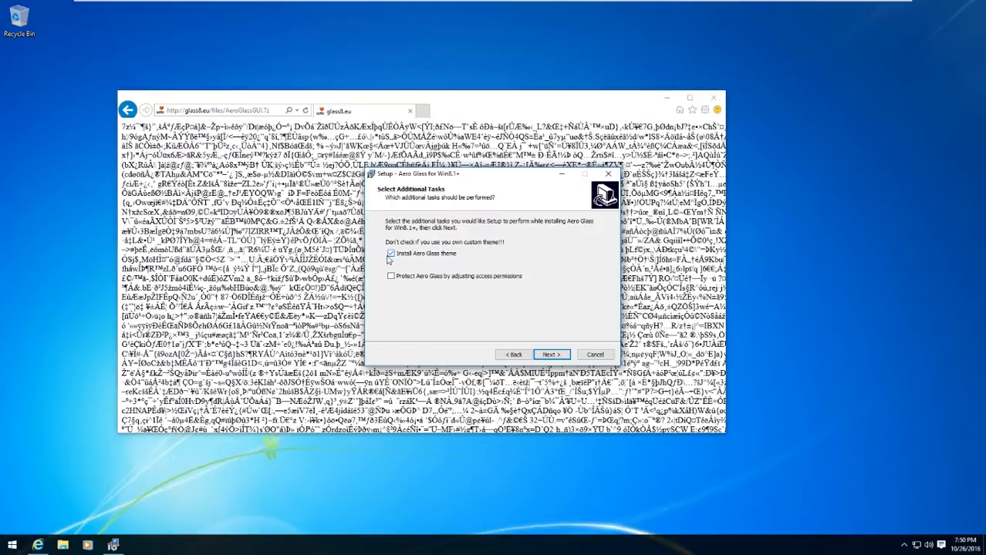
- Install Aero Glass for Win8.1+ with the selected additional tasks
click(551, 354)
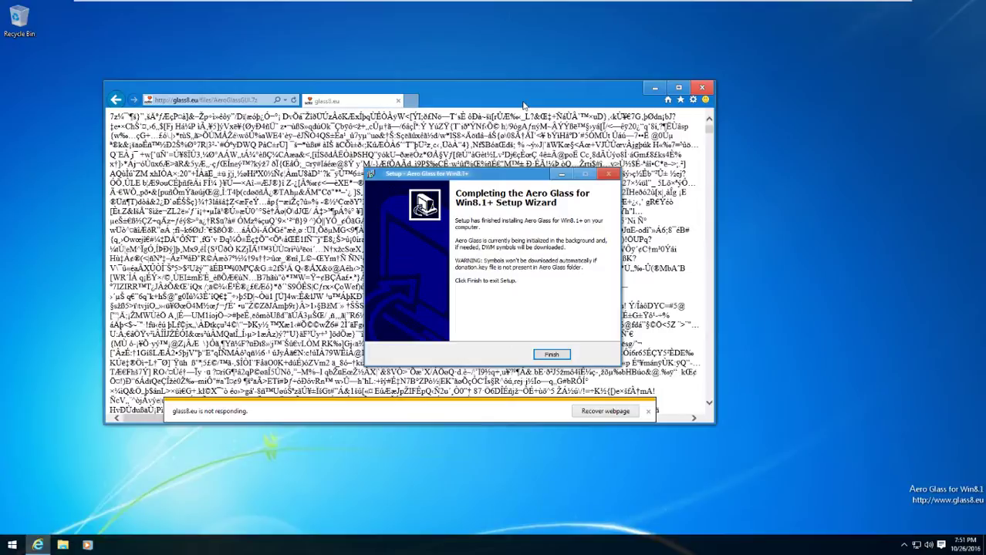
mouse_move(484, 175)
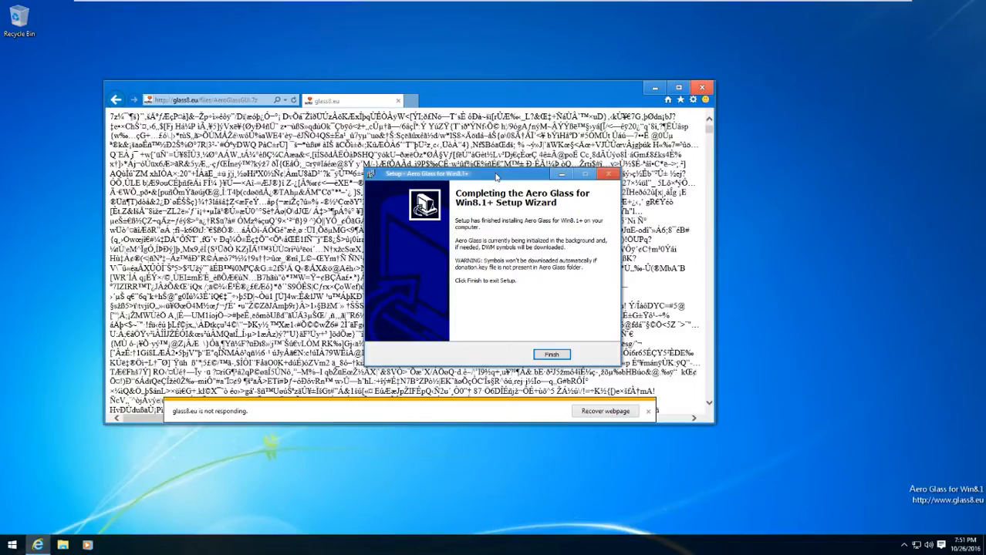
- Close the completed Aero Glass for Win8.1+ setup wizard with Finish
click(550, 354)
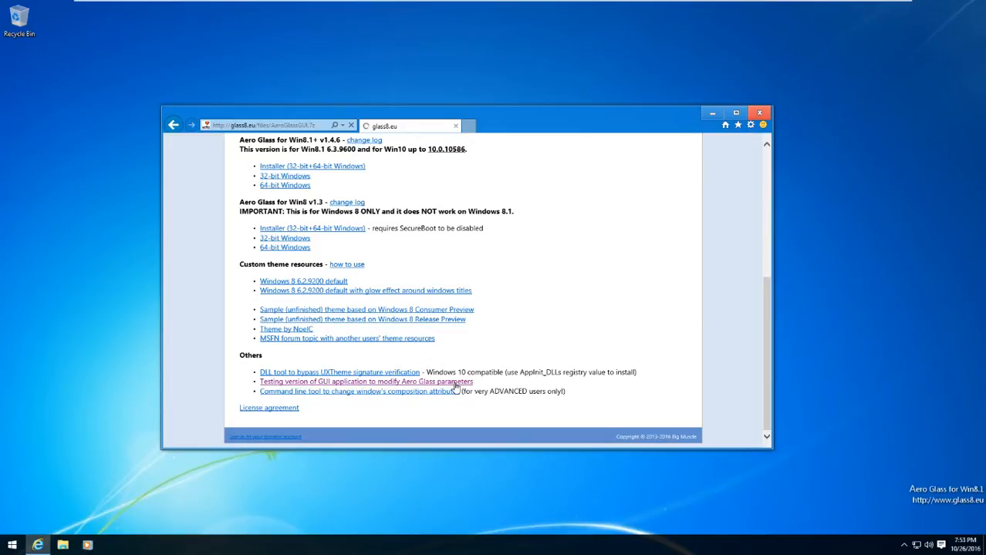
mouse_move(546, 83)
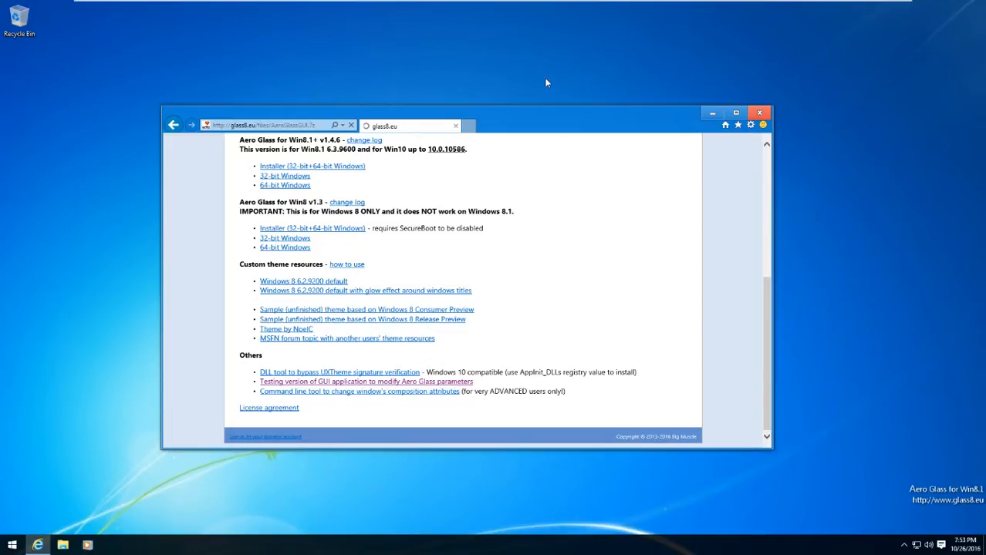